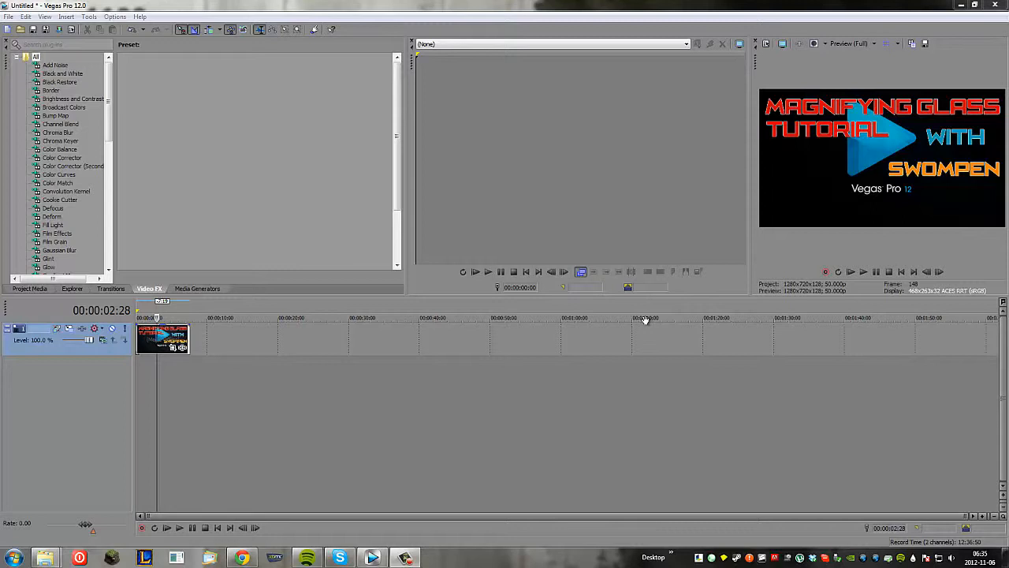
mouse_move(107, 189)
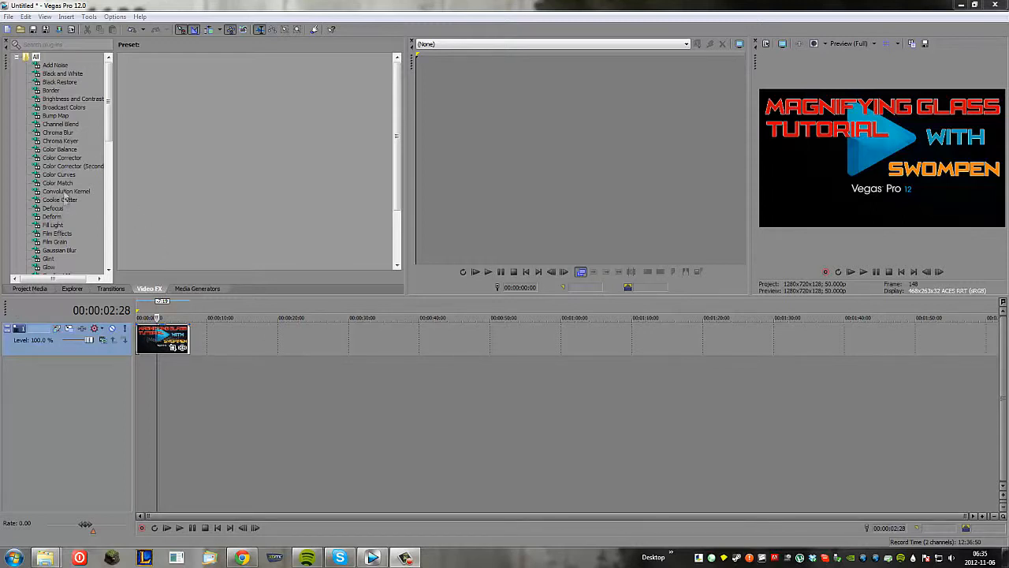
Select Cookie Cutter in the Video FX plug-in list to show its presets.
left_click(60, 200)
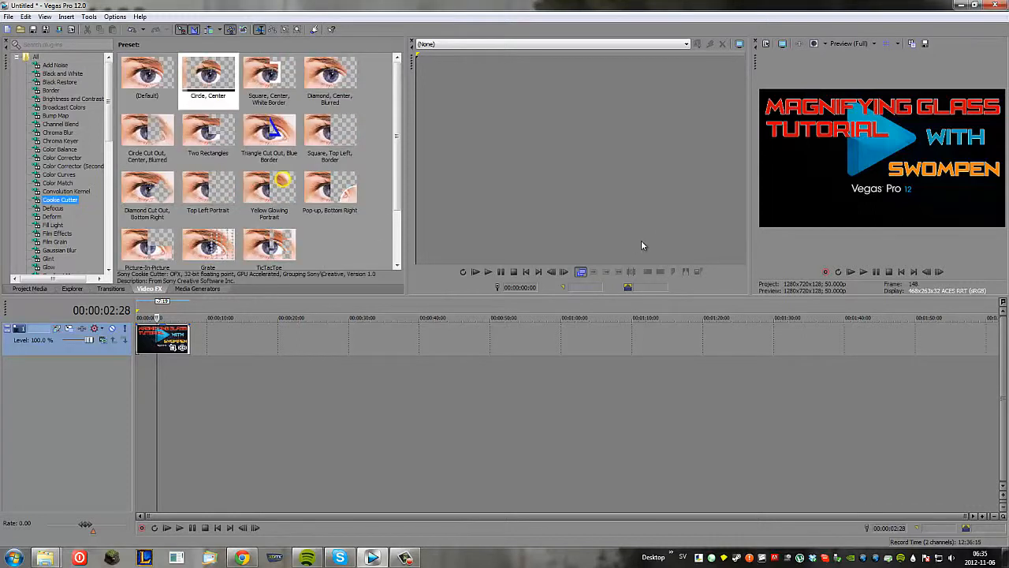
mouse_move(191, 391)
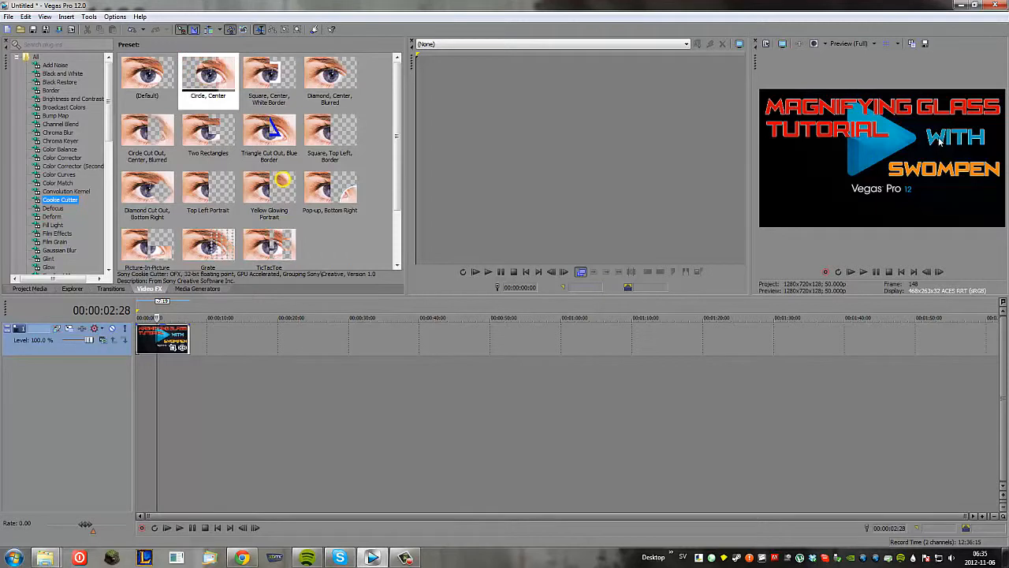
mouse_move(891, 124)
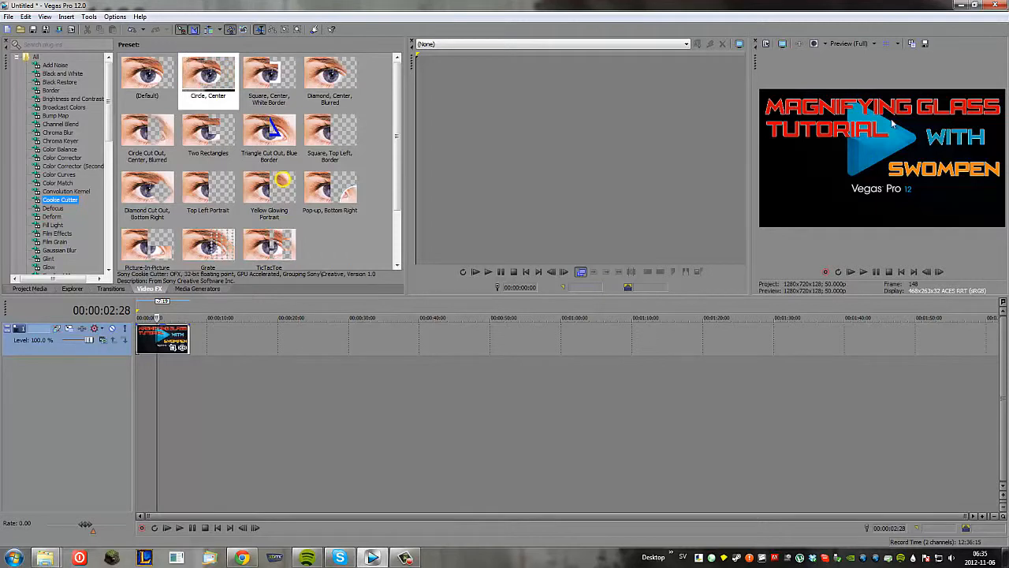
mouse_move(276, 356)
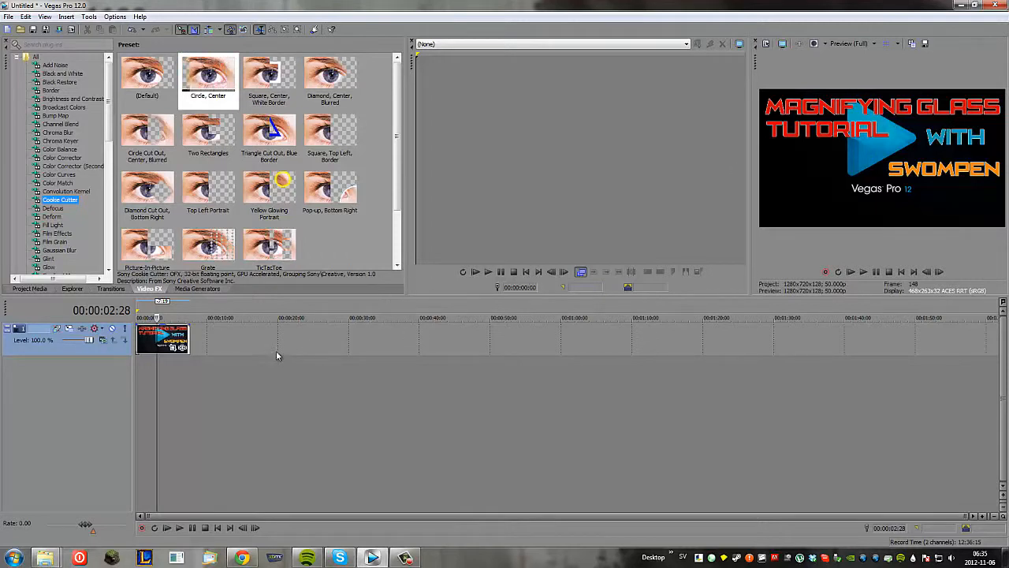
mouse_move(276, 339)
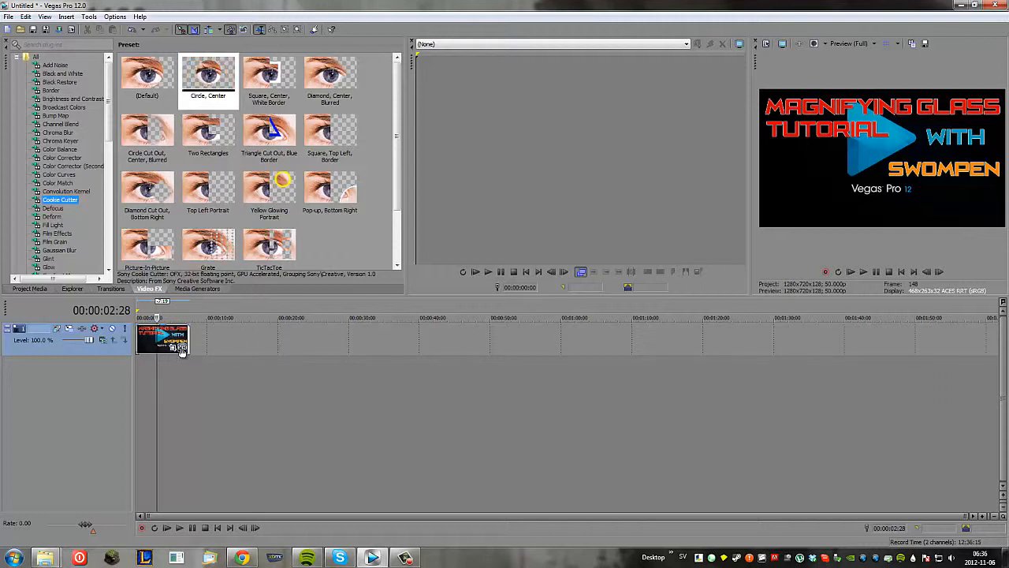
mouse_move(185, 361)
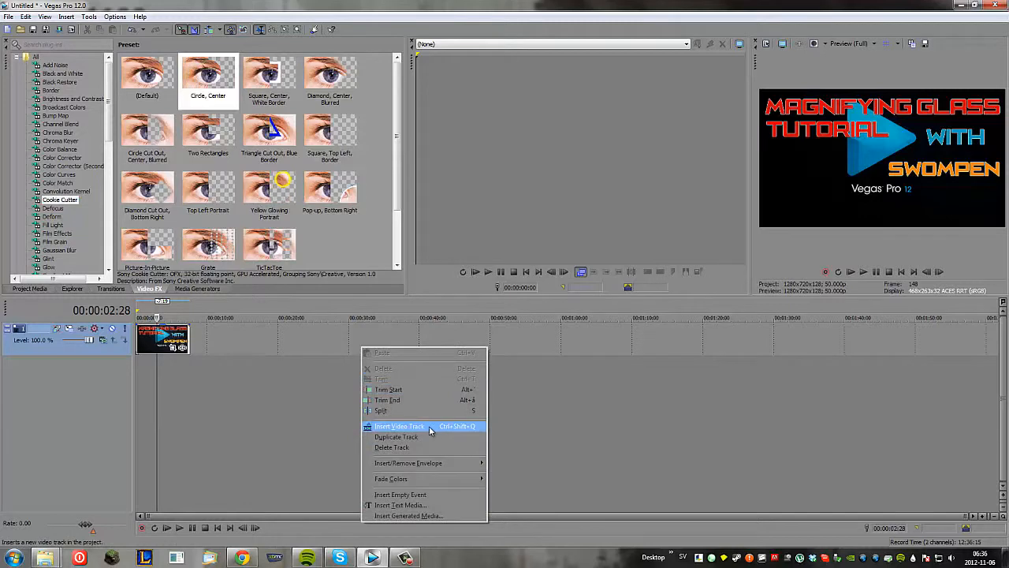
Insert a second video track using the track area's context menu.
left_click(400, 426)
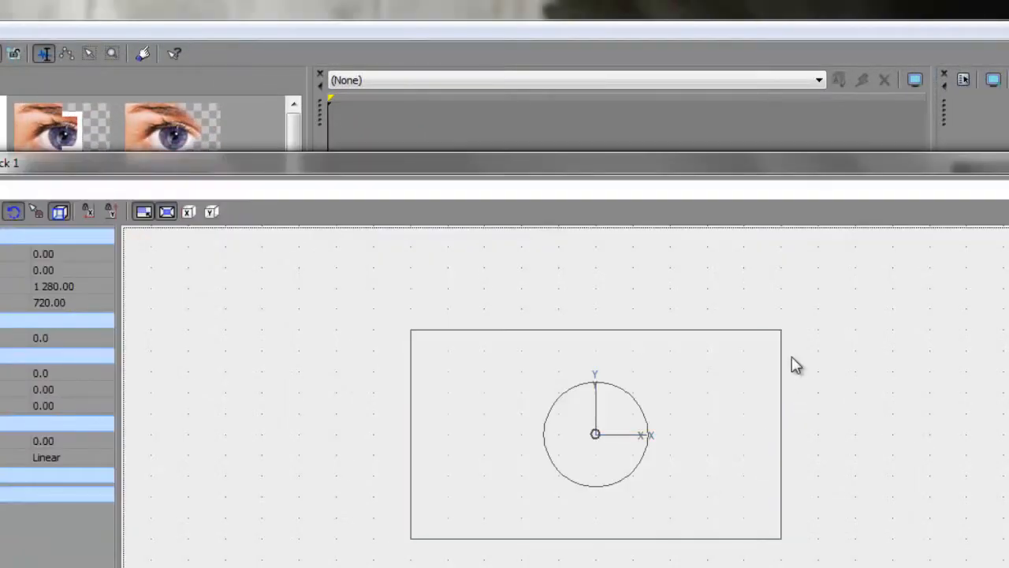
Drag the Circle, Center Cookie Cutter preset onto the top track's title event.
left_click_drag(780, 325, 794, 323)
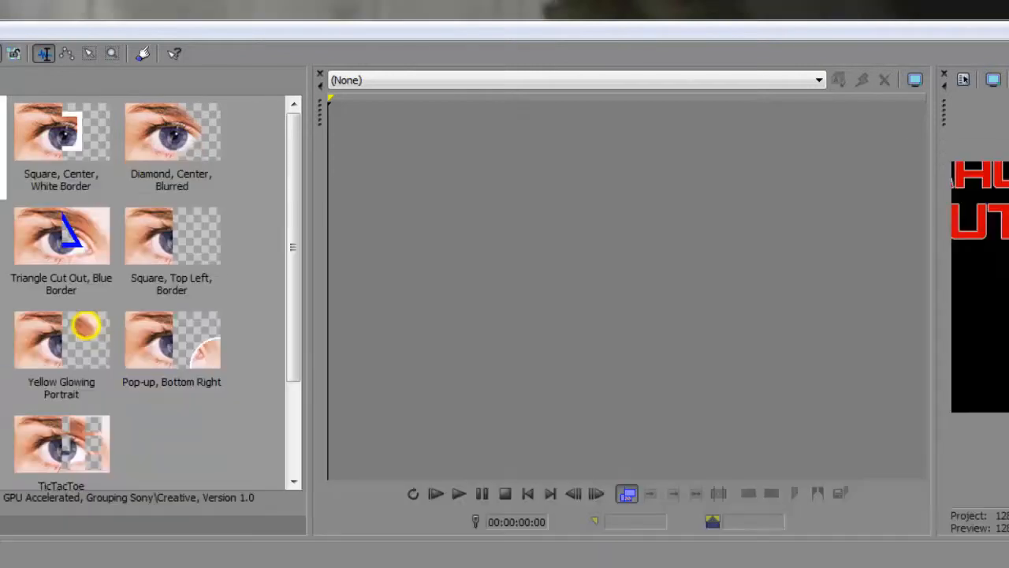
mouse_move(339, 426)
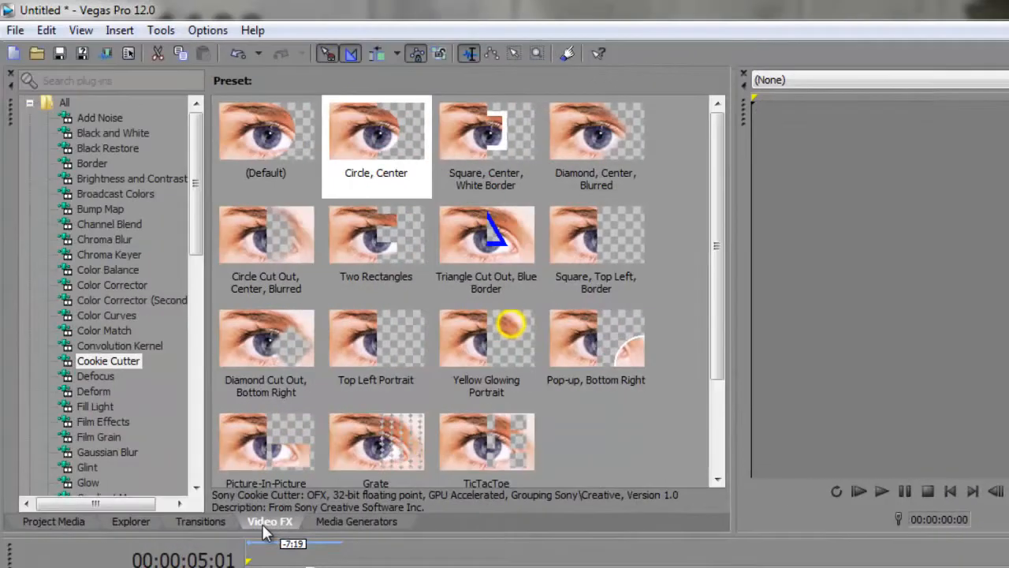
mouse_move(95, 369)
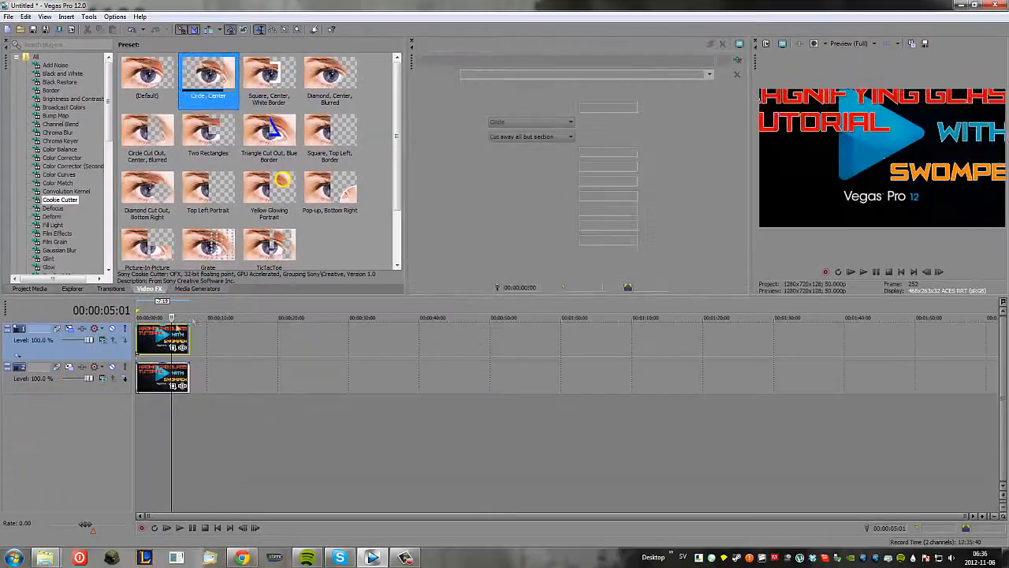
Open the top title clip's Cookie Cutter event FX settings.
double_click(207, 79)
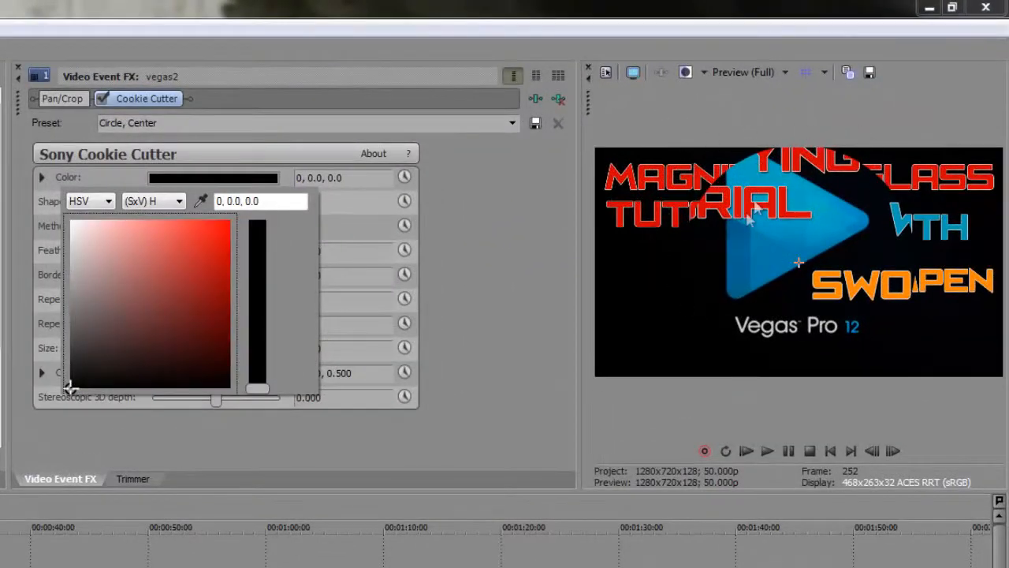
mouse_move(110, 271)
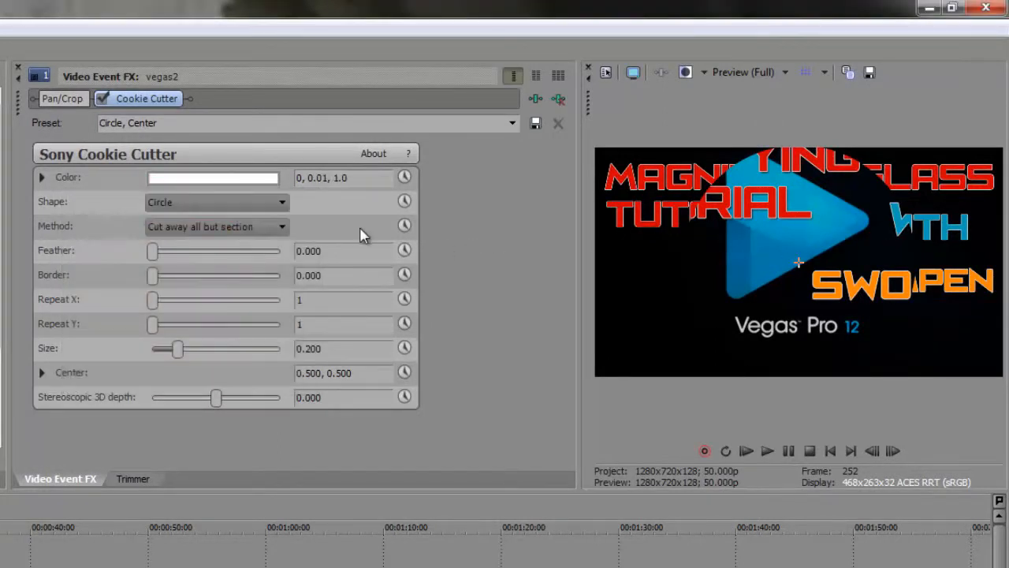
mouse_move(298, 254)
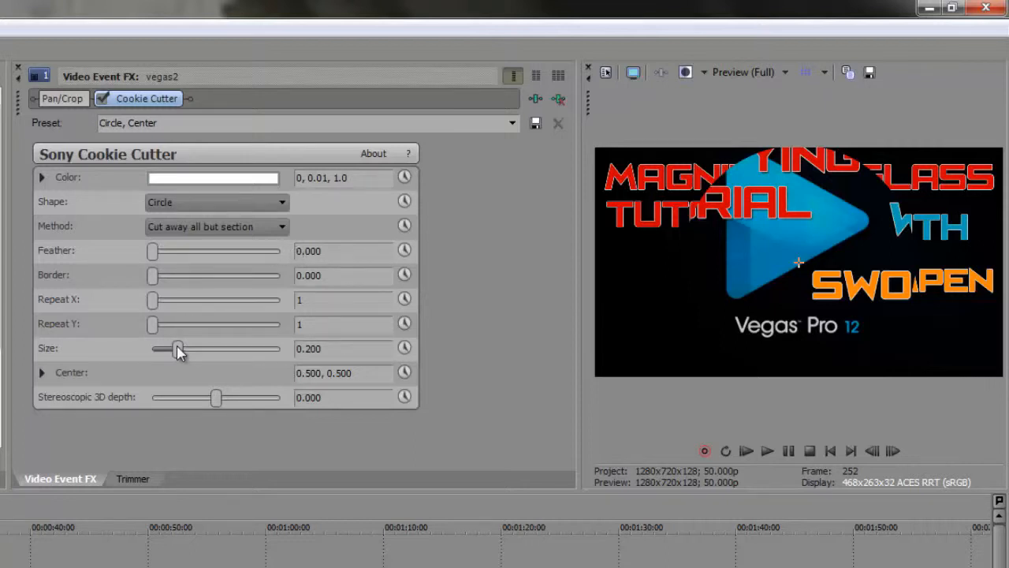
mouse_move(180, 359)
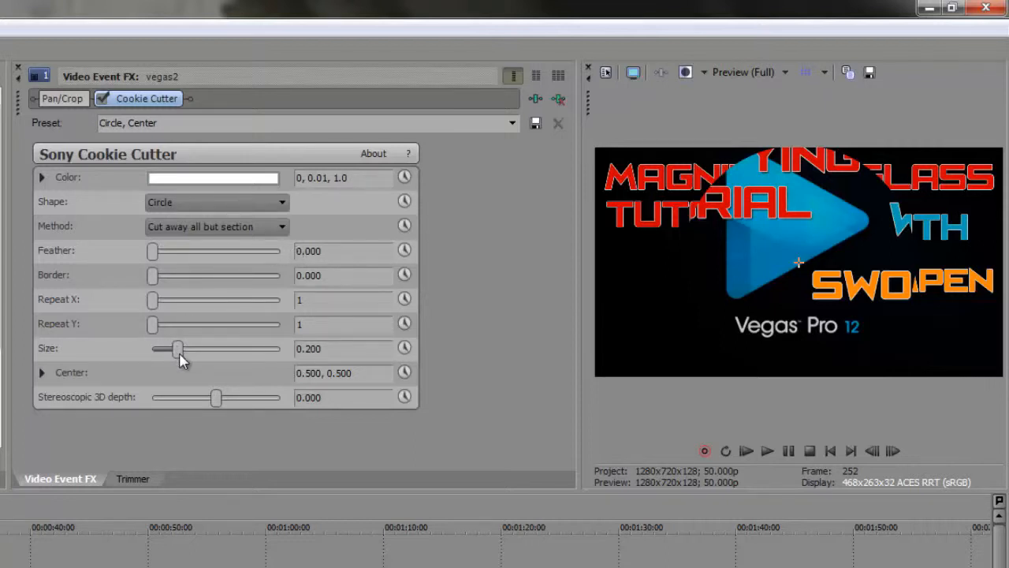
mouse_move(155, 319)
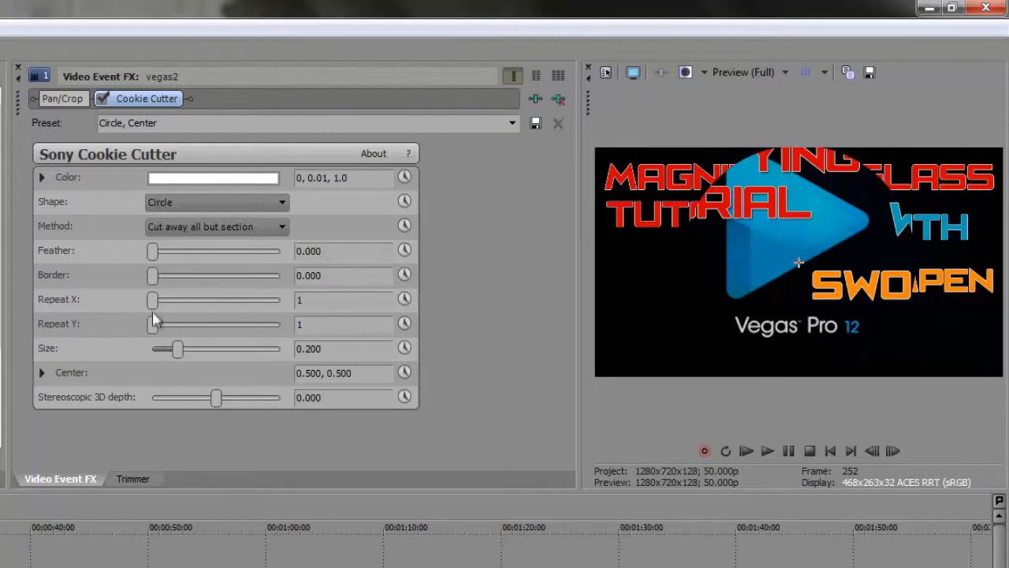
Set the Cookie Cutter border to a thin 0.007 and size to 0.075.
left_click_drag(152, 275, 157, 275)
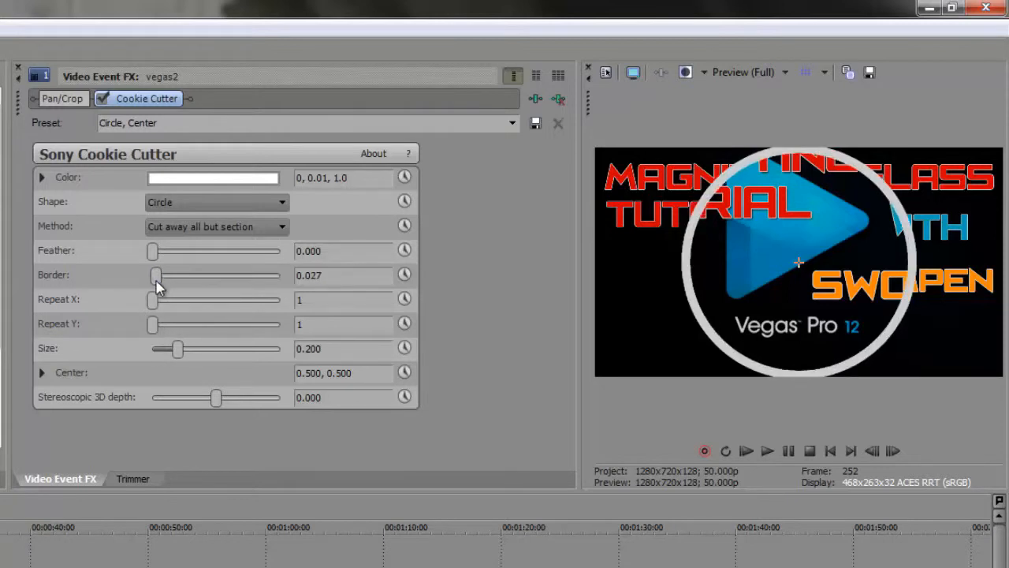
left_click_drag(157, 276, 154, 275)
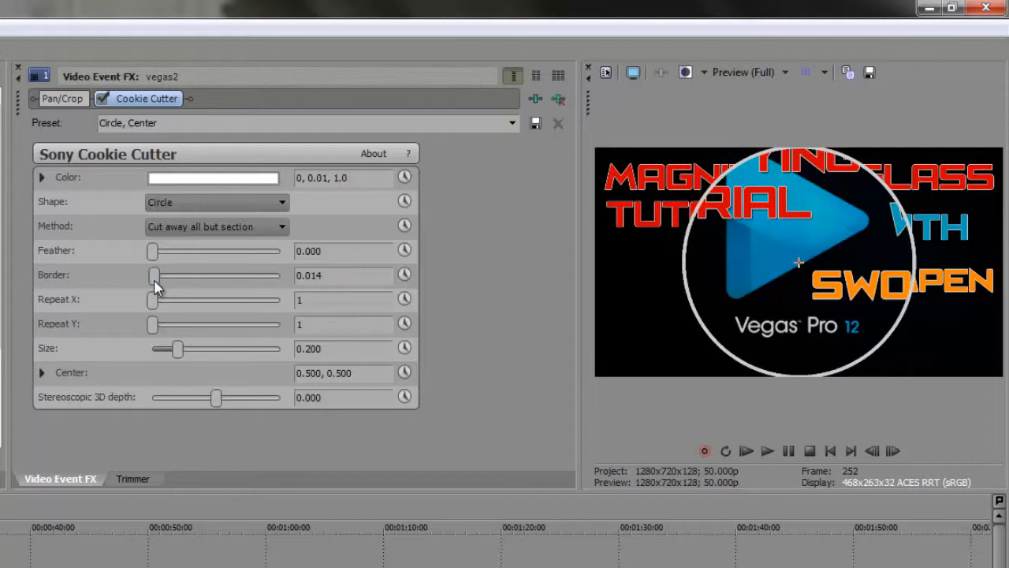
left_click_drag(158, 275, 150, 275)
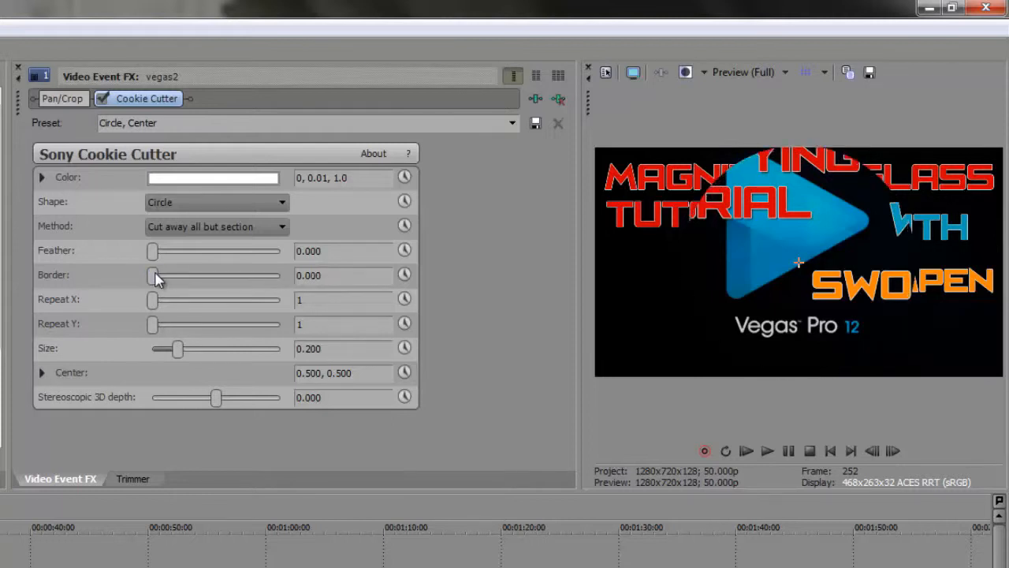
left_click_drag(153, 274, 157, 275)
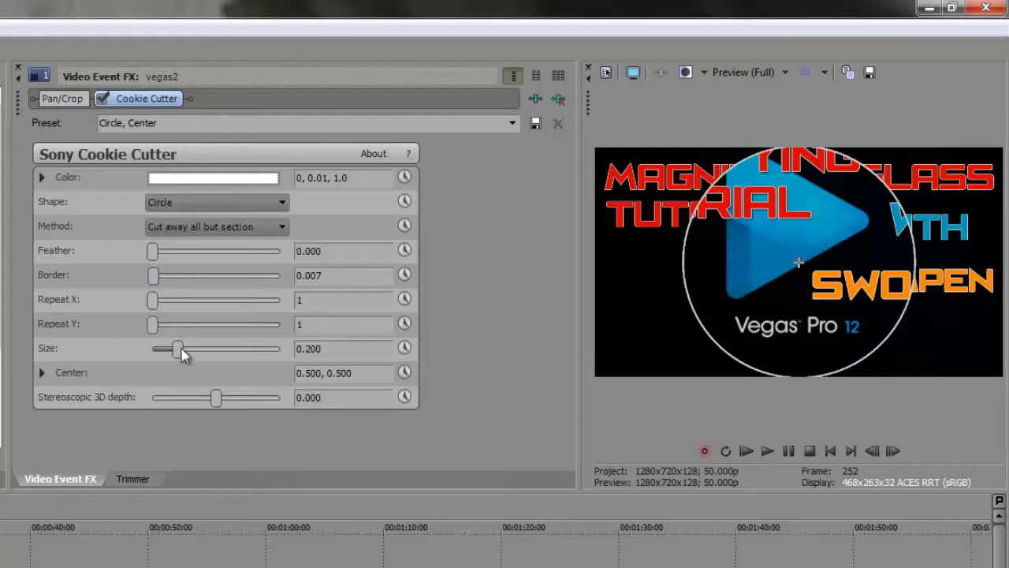
left_click_drag(177, 349, 164, 348)
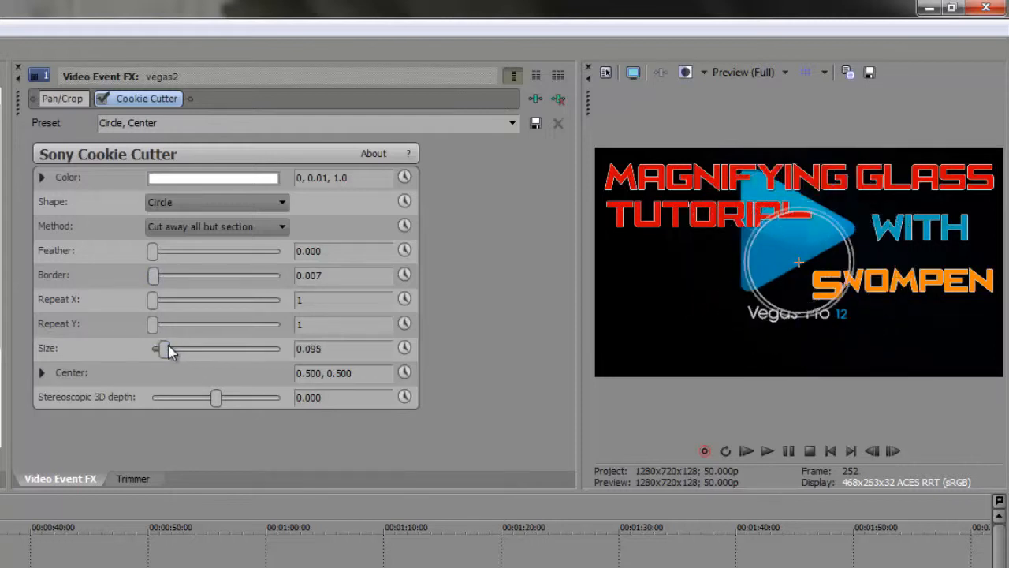
left_click_drag(166, 348, 160, 349)
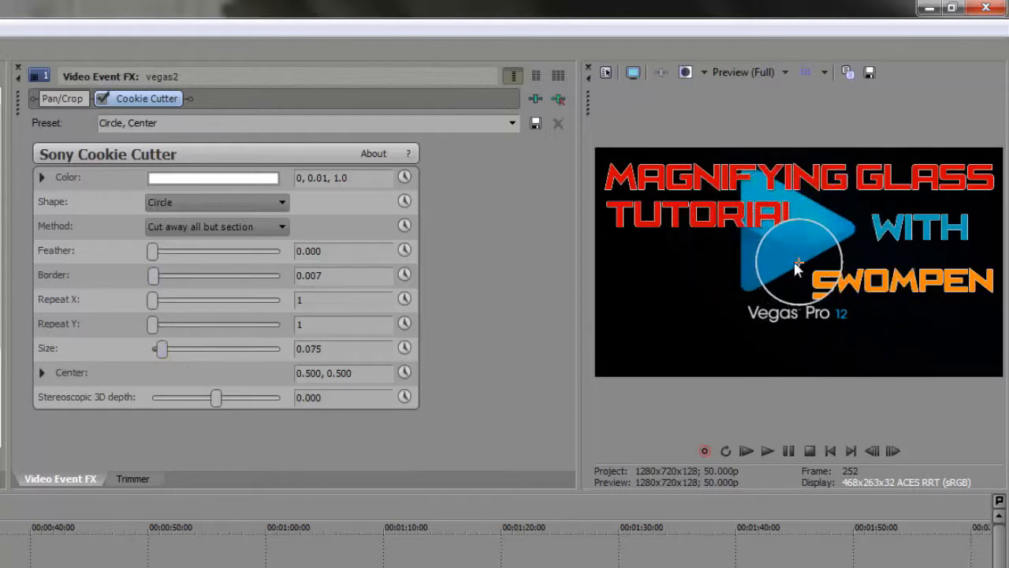
left_click(42, 372)
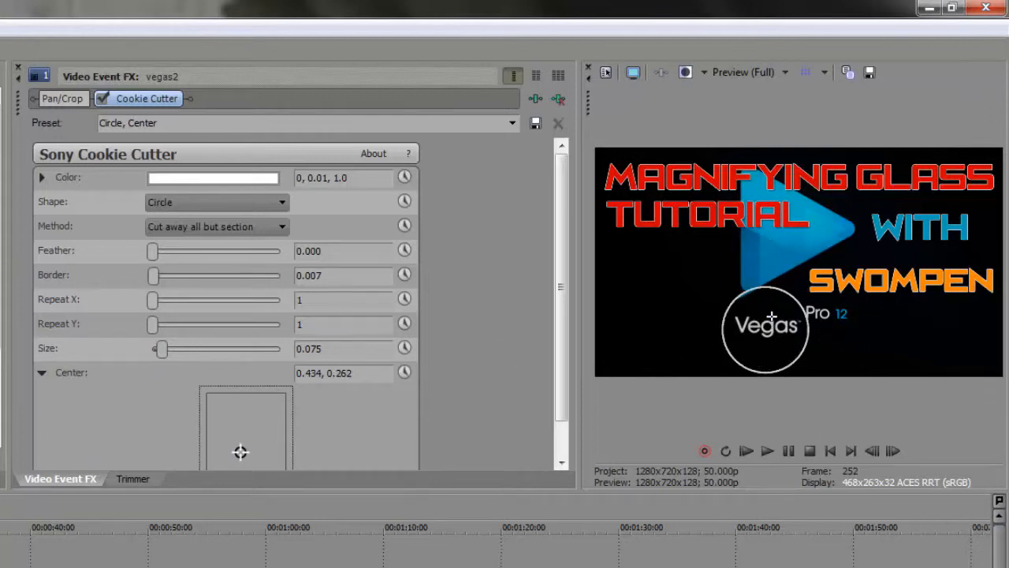
Return to the clip start with the lens centred at 0.434, 0.262 over 'Vegas'.
left_click(767, 450)
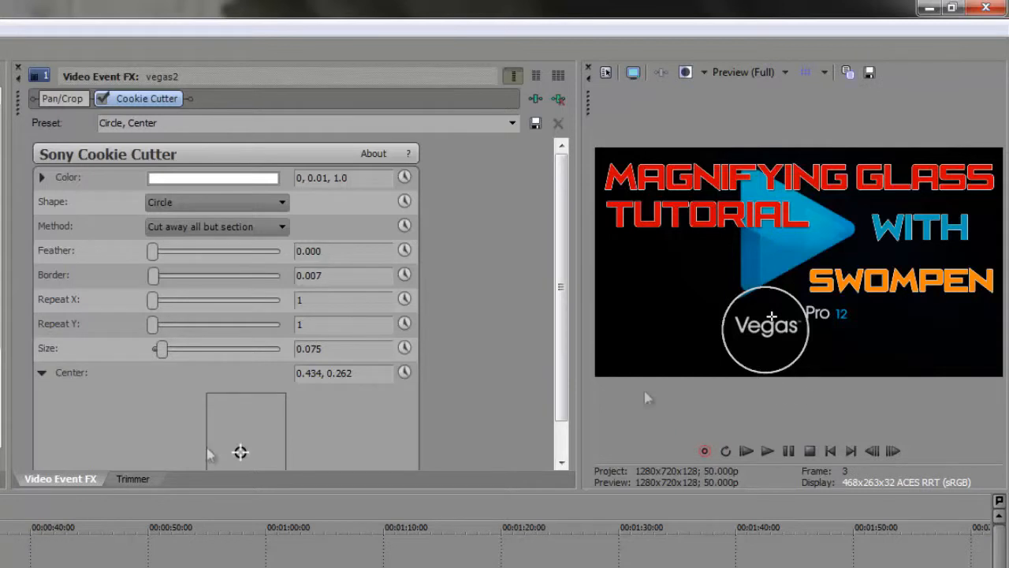
mouse_move(779, 341)
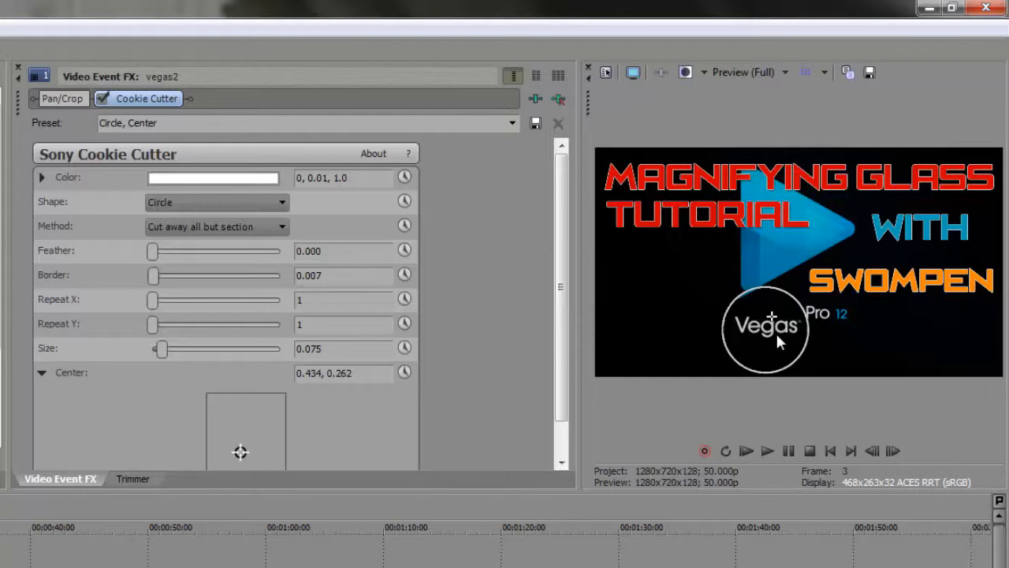
mouse_move(756, 303)
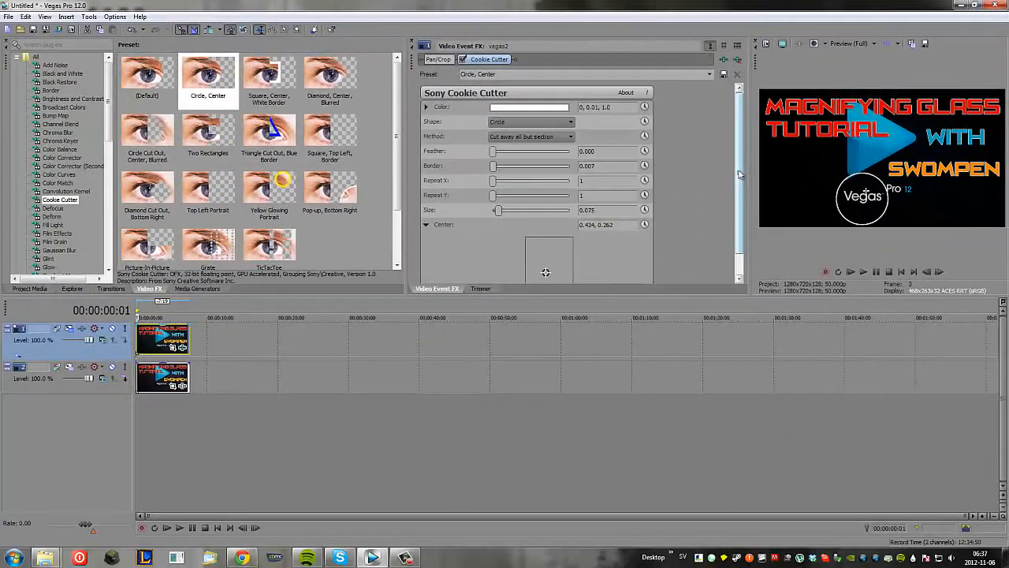
scroll("down", 3)
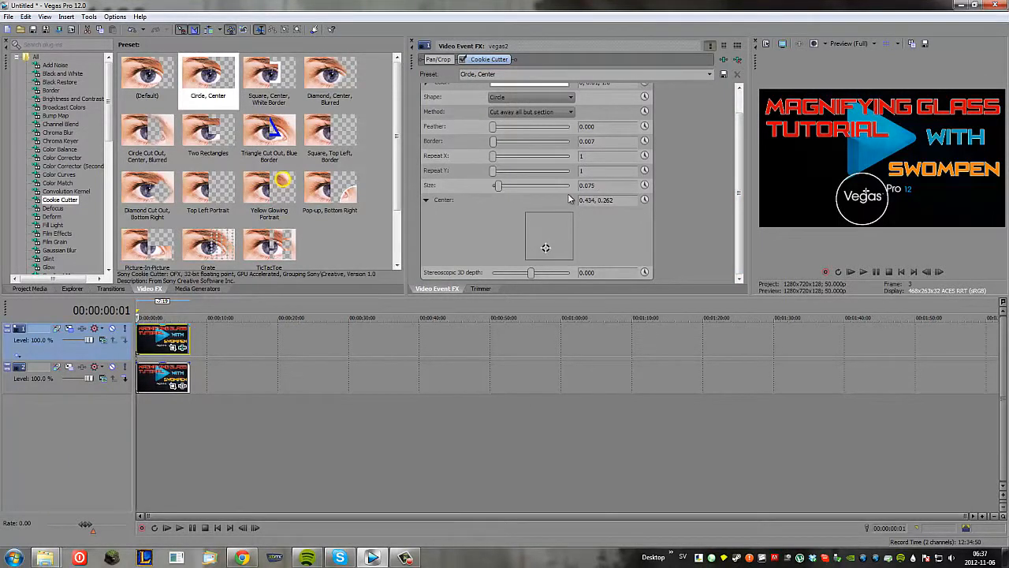
mouse_move(549, 226)
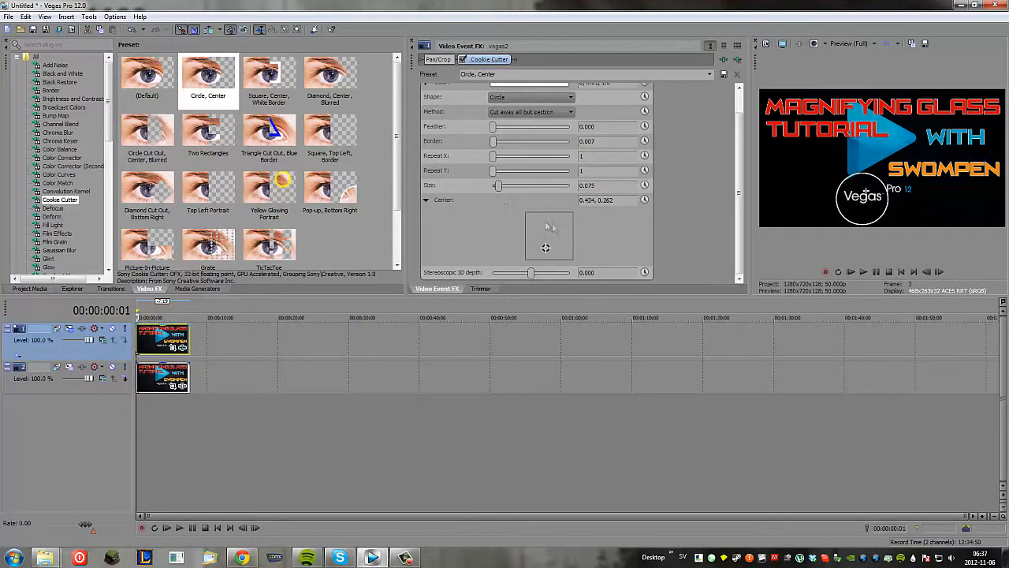
mouse_move(578, 228)
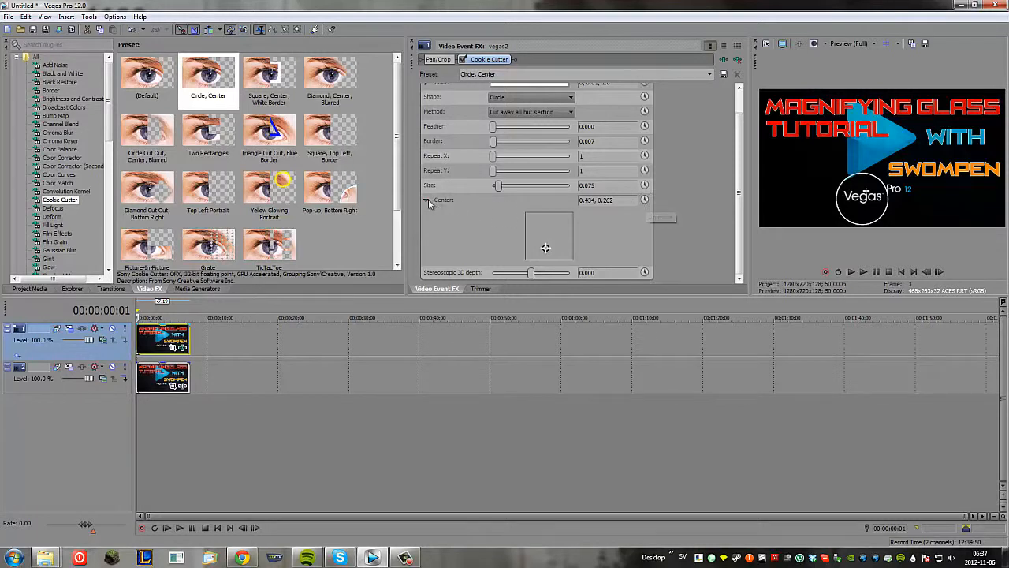
mouse_move(644, 199)
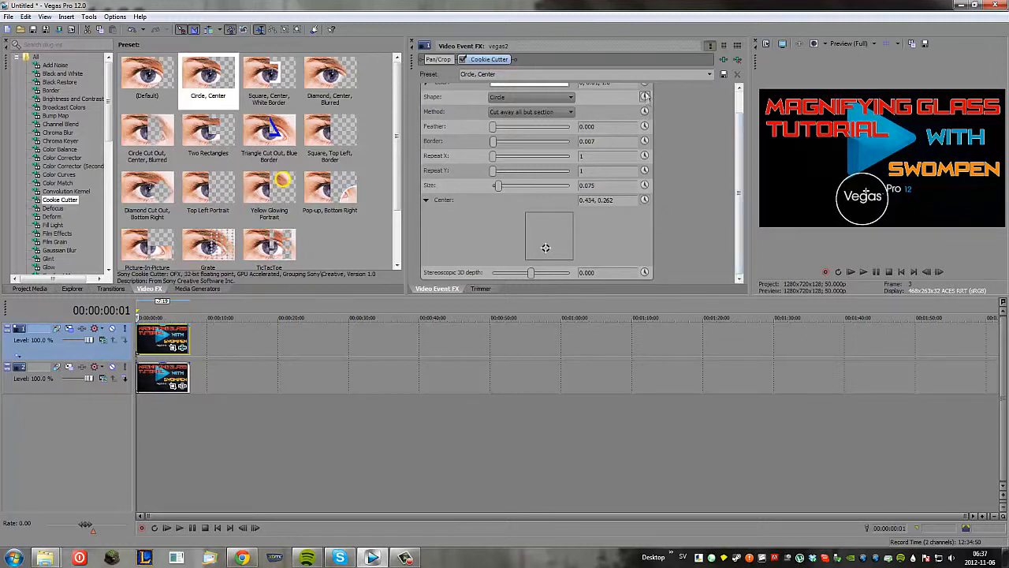
mouse_move(445, 244)
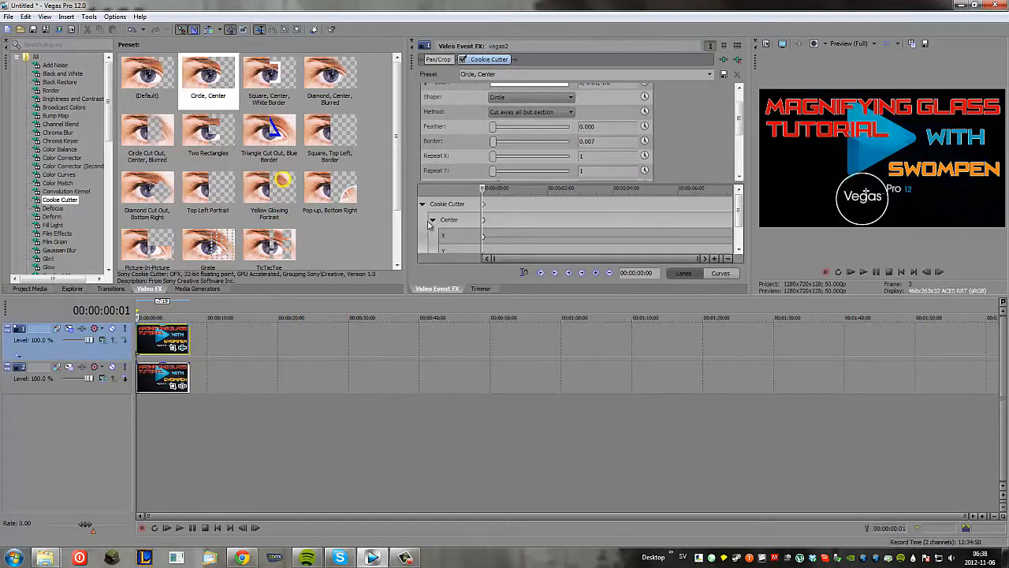
Add about nine Center keyframes moving the lens circle across the title.
left_click(432, 220)
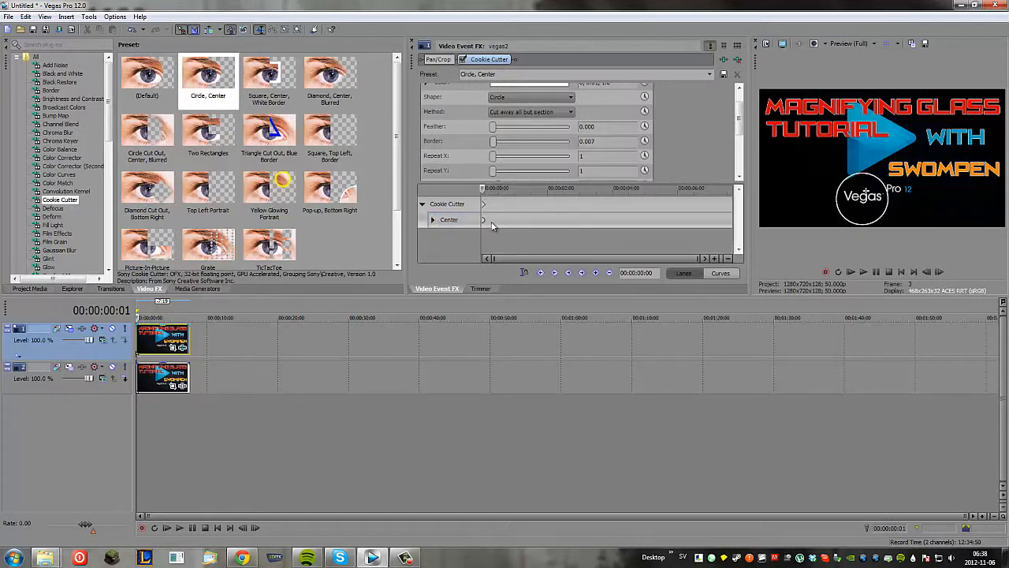
left_click(432, 219)
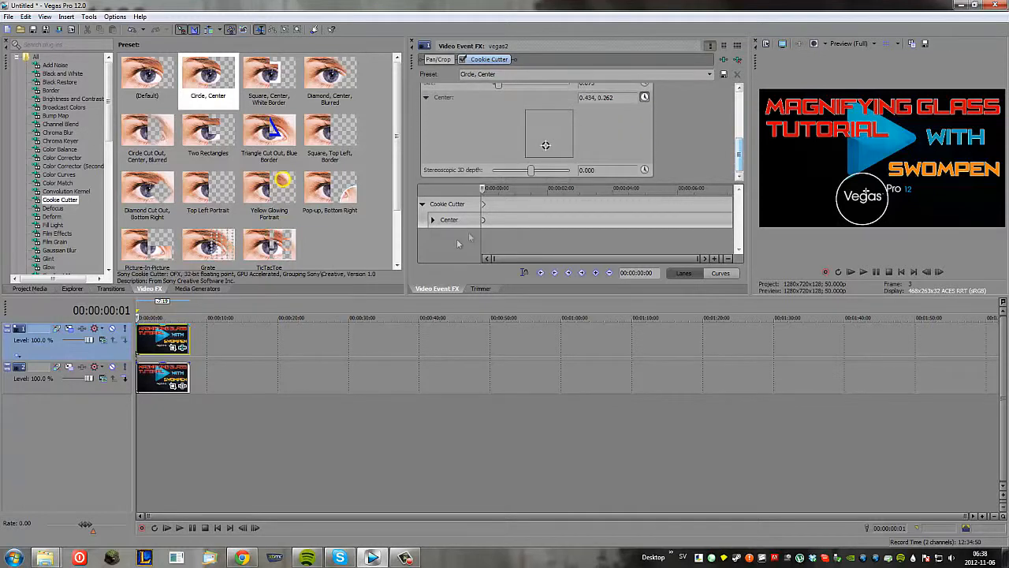
left_click(450, 219)
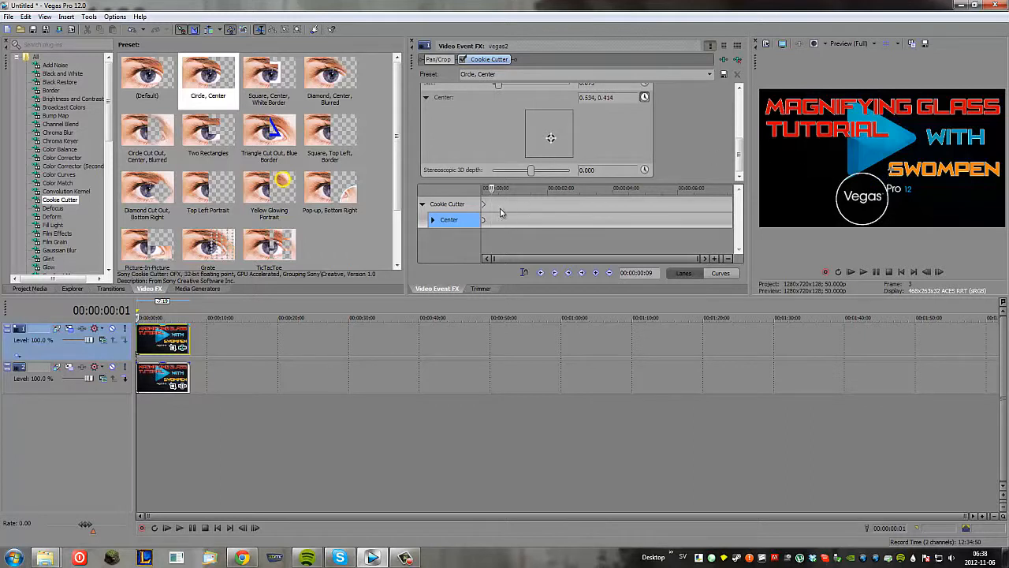
left_click_drag(550, 138, 544, 148)
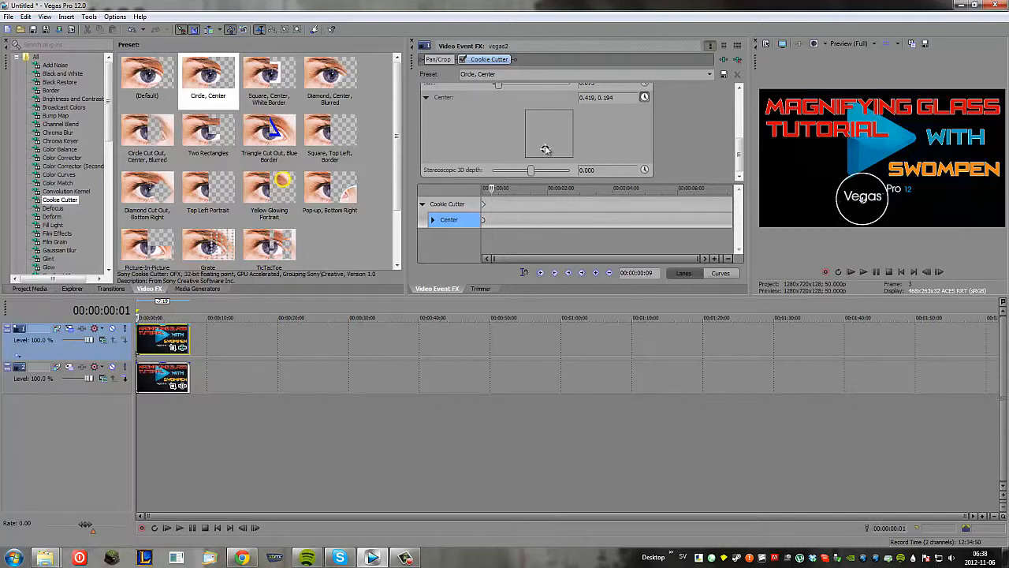
left_click_drag(547, 149, 552, 136)
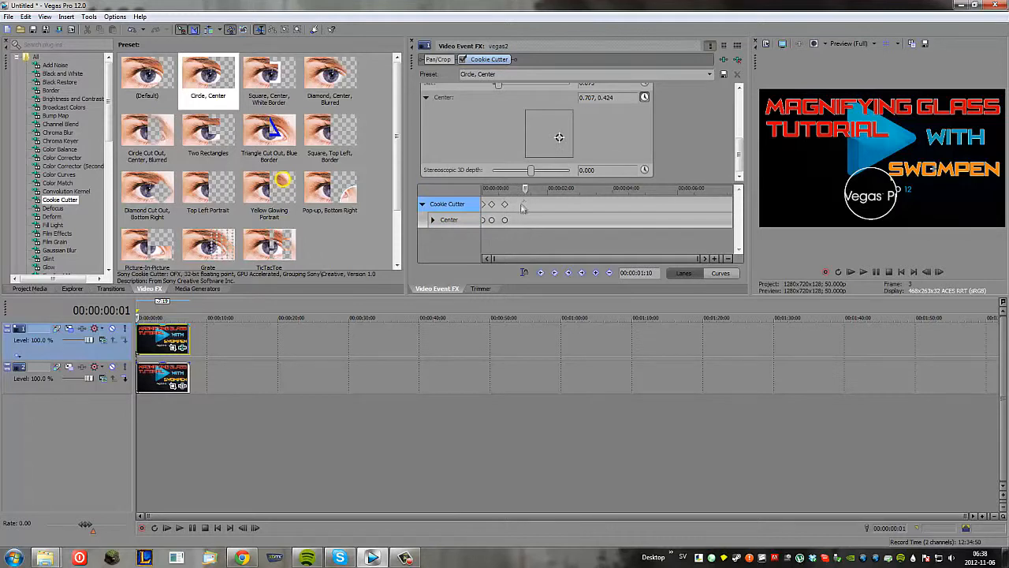
left_click_drag(560, 138, 563, 140)
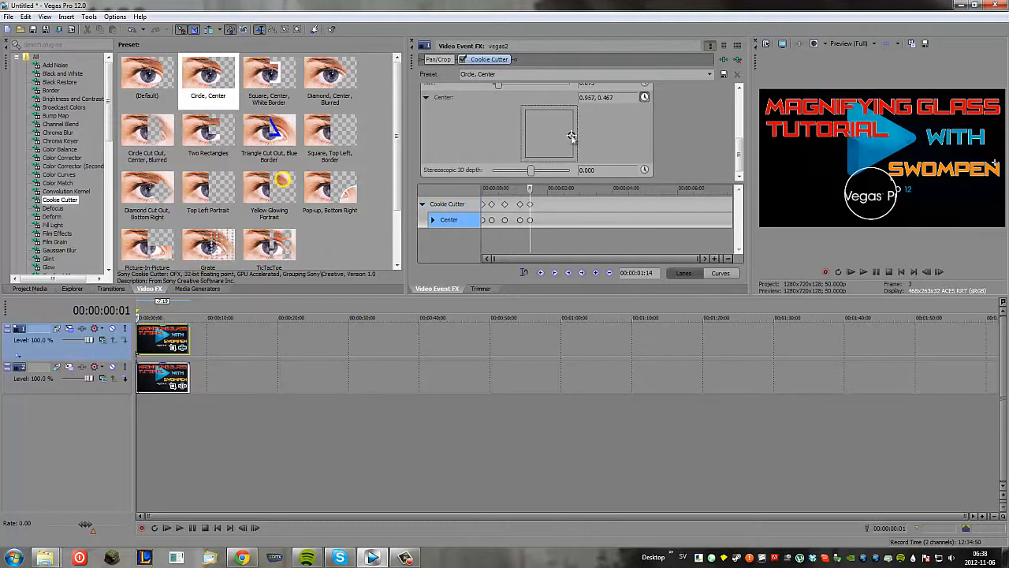
left_click_drag(572, 136, 572, 138)
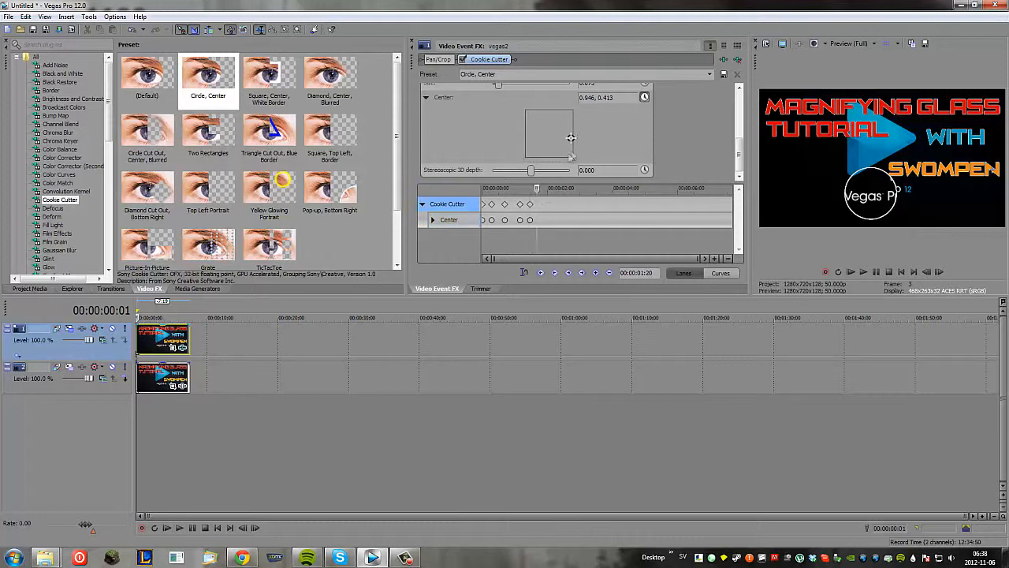
left_click_drag(571, 140, 562, 131)
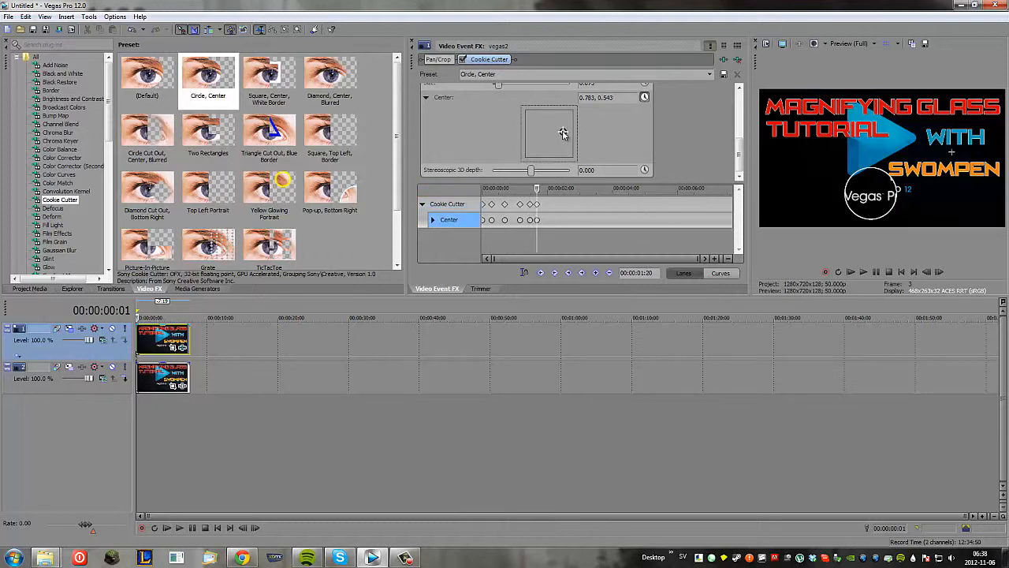
left_click_drag(562, 132, 561, 128)
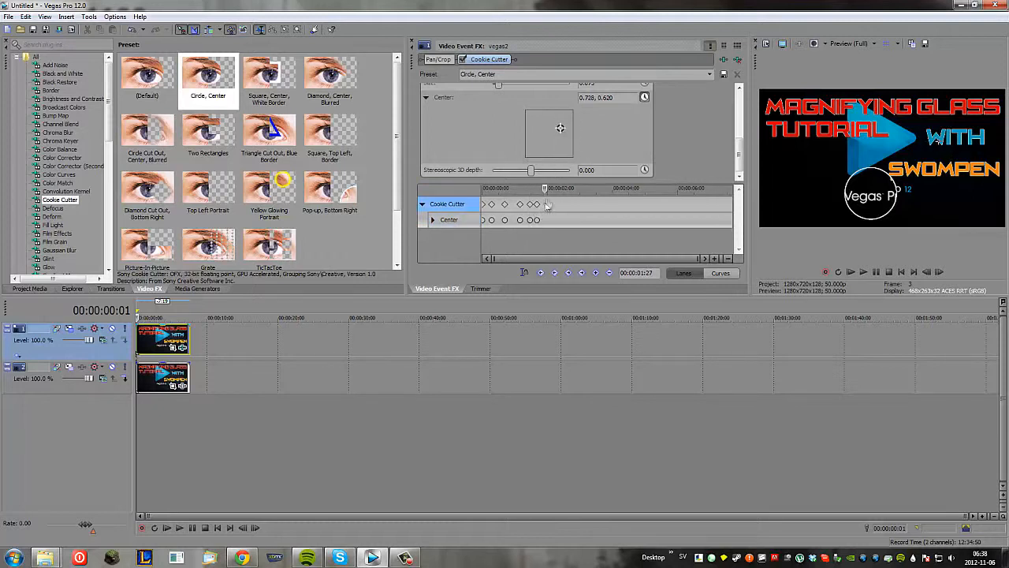
left_click_drag(560, 127, 549, 136)
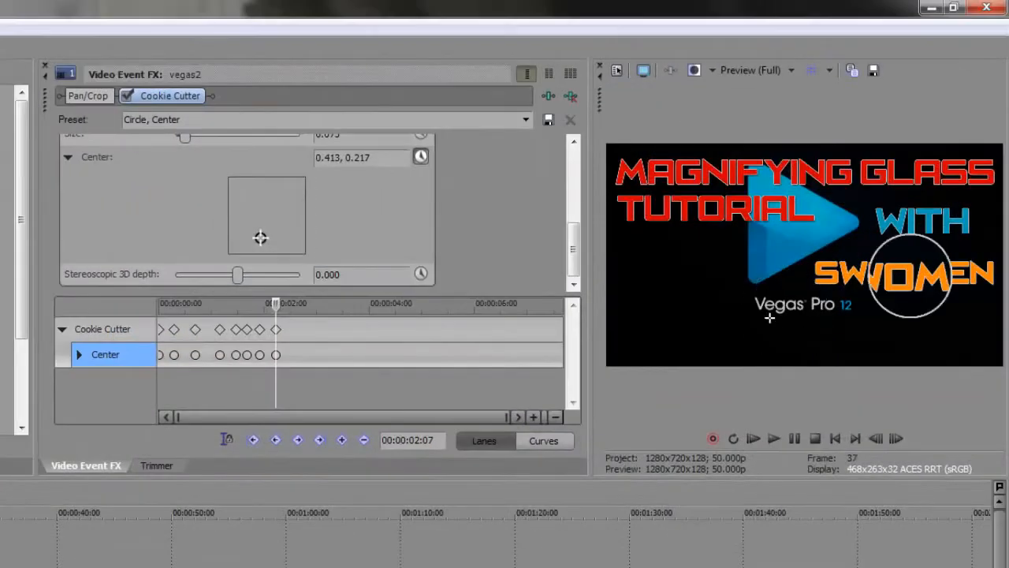
Play back the lens animation and fine-tune the circle's final Center position.
left_click(774, 439)
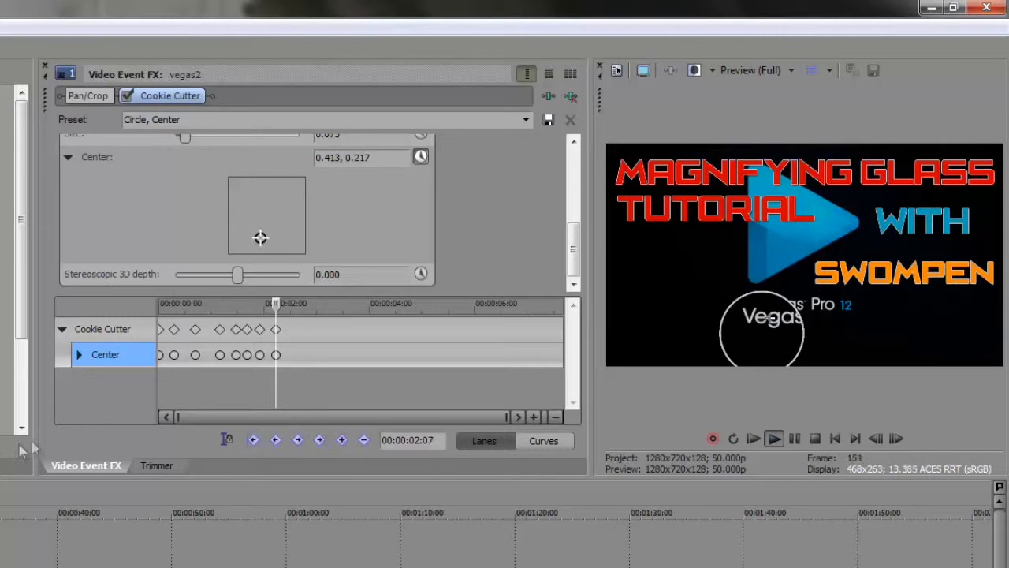
left_click_drag(260, 239, 265, 245)
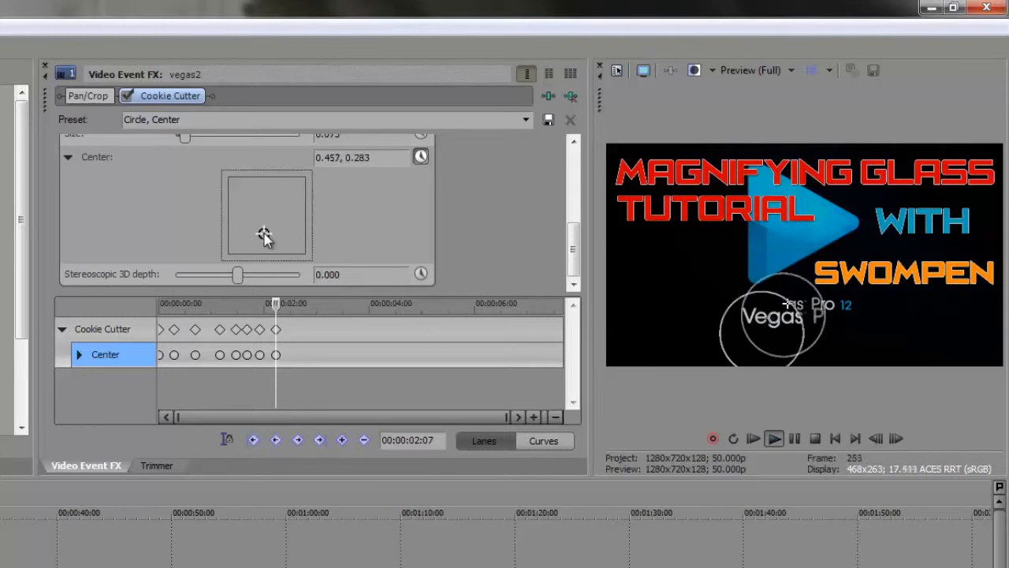
left_click_drag(265, 238, 262, 234)
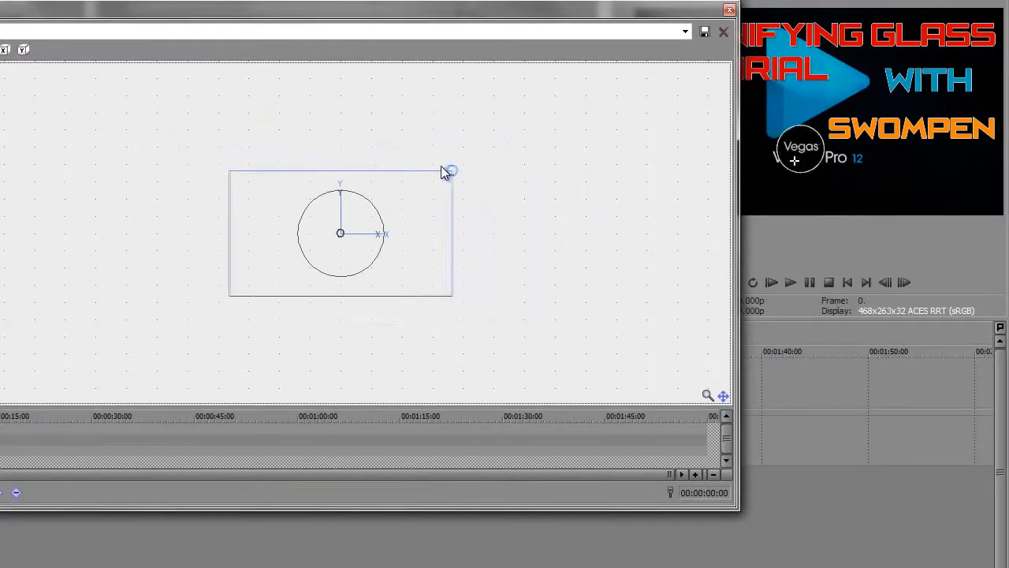
Scale up track 1's picture in Track Motion to magnify the title.
left_click_drag(449, 171, 548, 116)
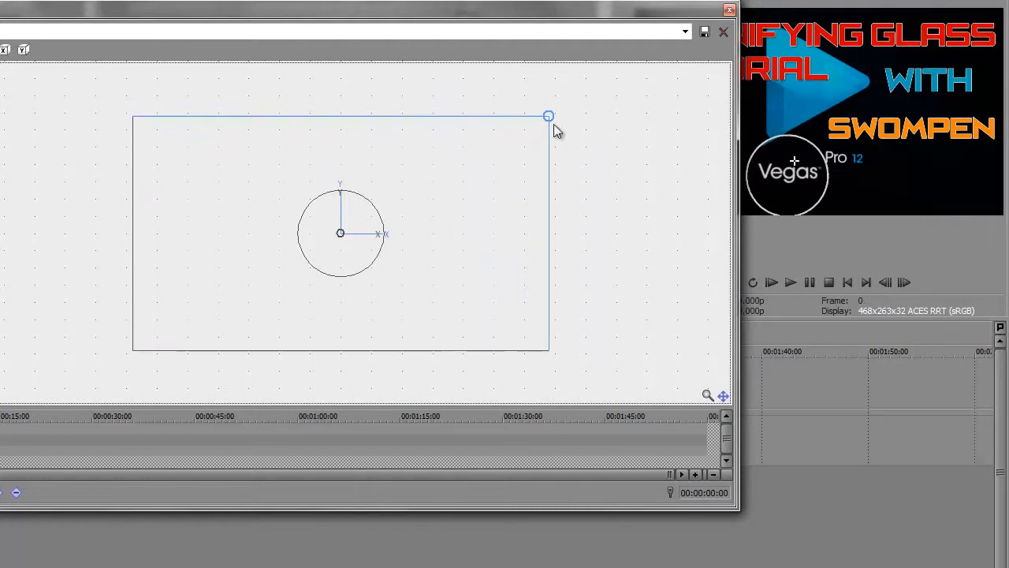
left_click_drag(548, 116, 585, 95)
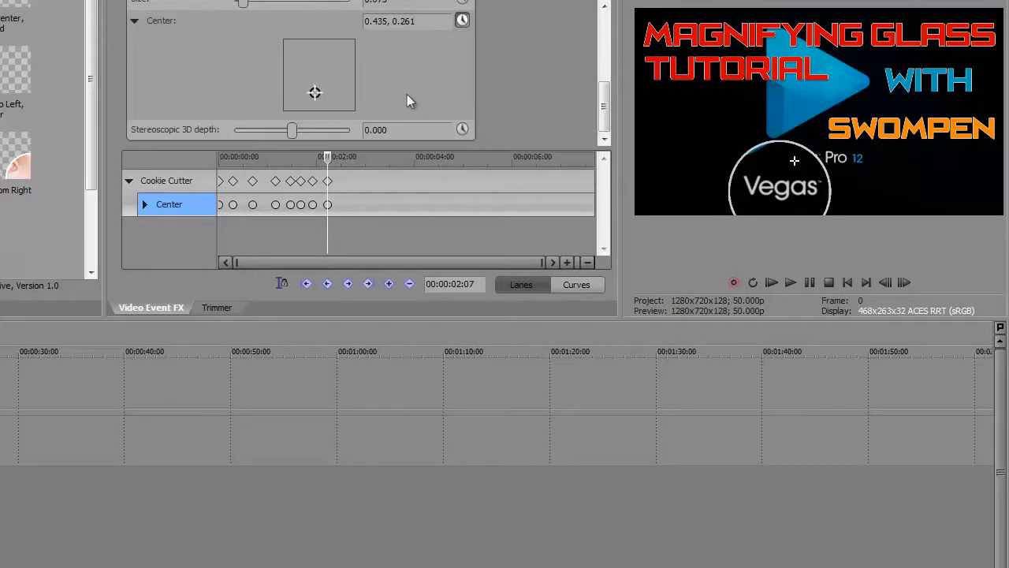
Lower the Cookie Cutter border to 0.004 and size to 0.054.
scroll("up", 3)
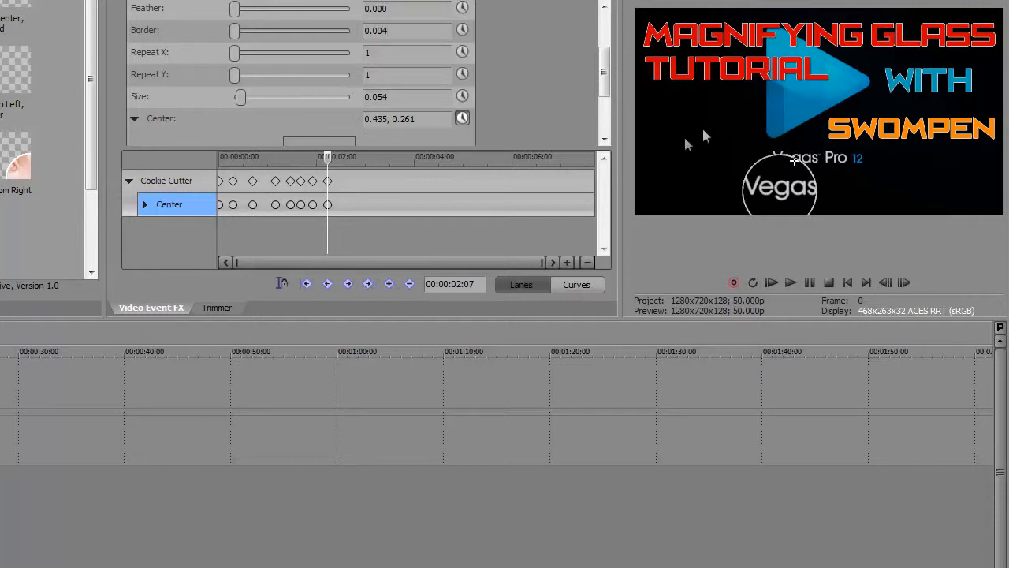
mouse_move(688, 146)
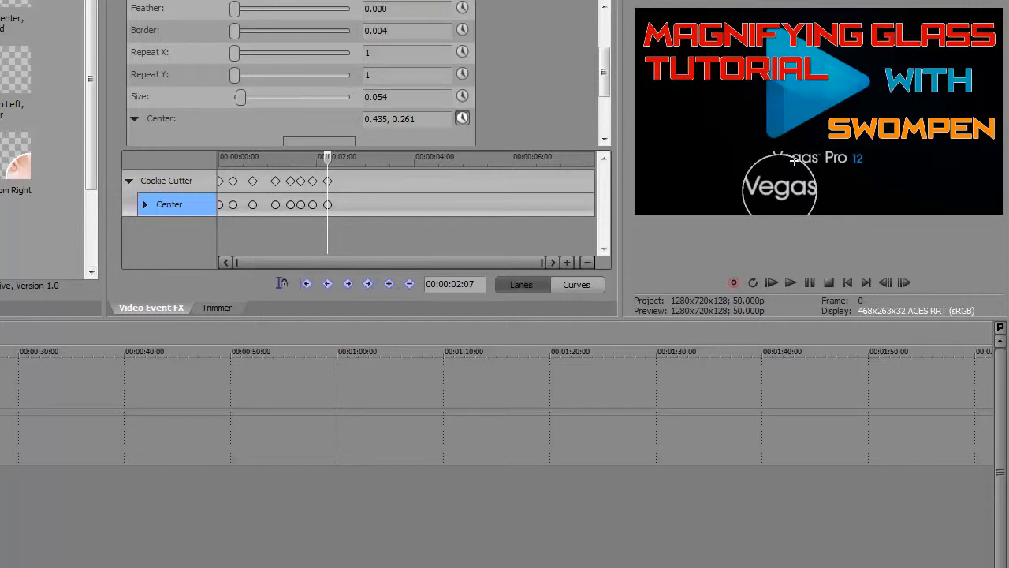
left_click(789, 281)
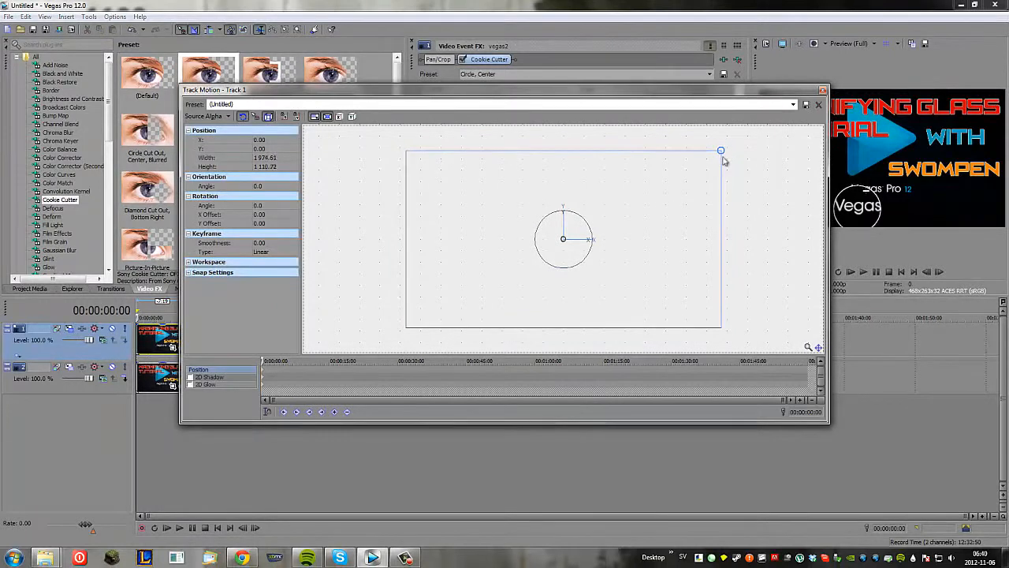
Scale track 1's picture back to about 1776×999 and set the Cookie Cutter size to 0.081.
left_click_drag(721, 150, 706, 160)
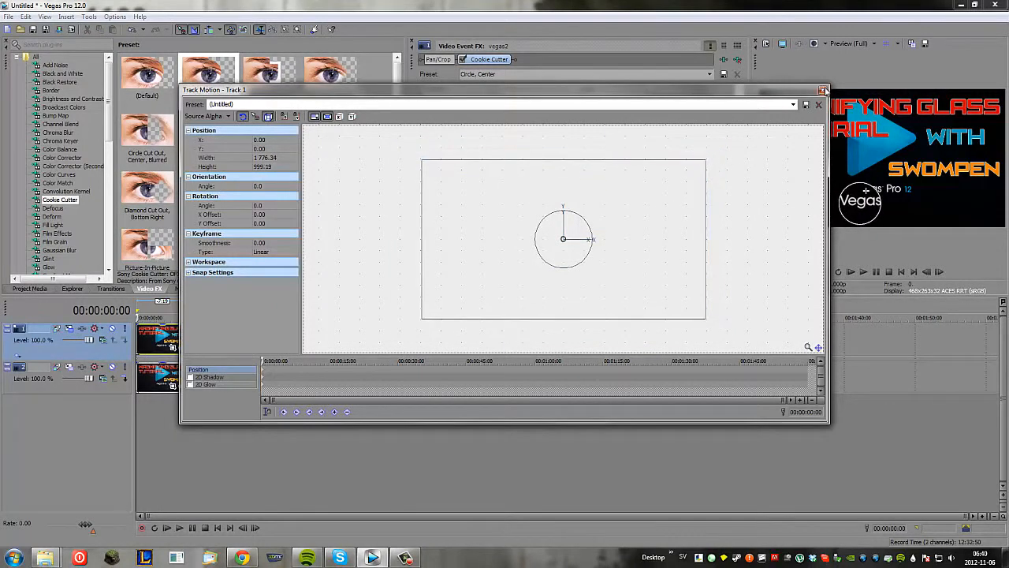
left_click(818, 104)
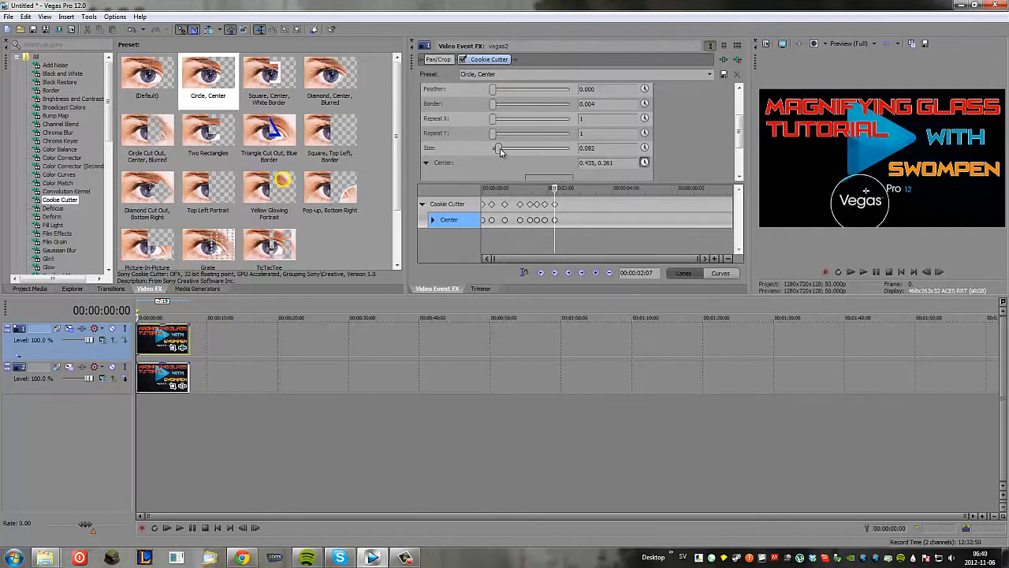
left_click_drag(499, 147, 493, 147)
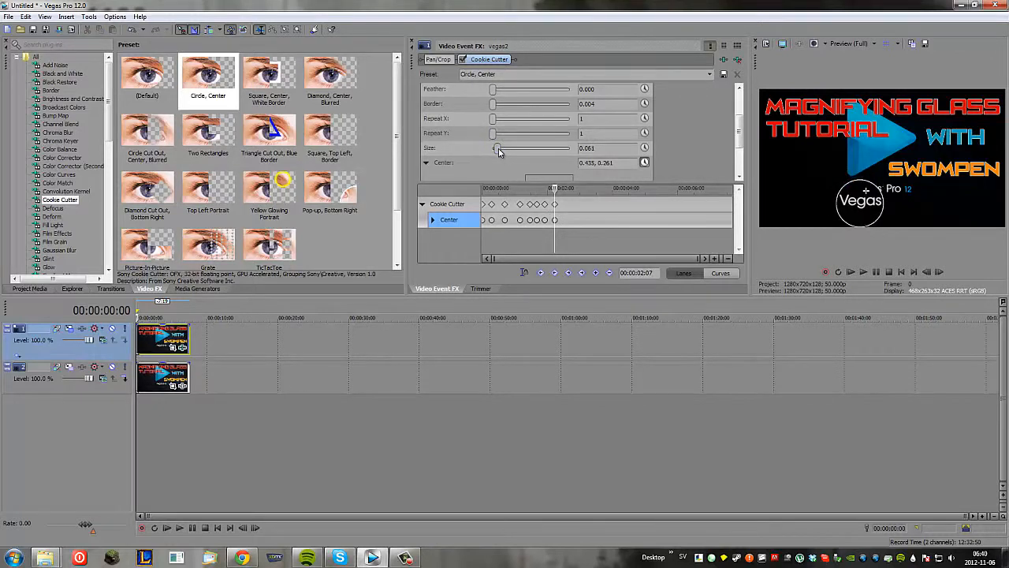